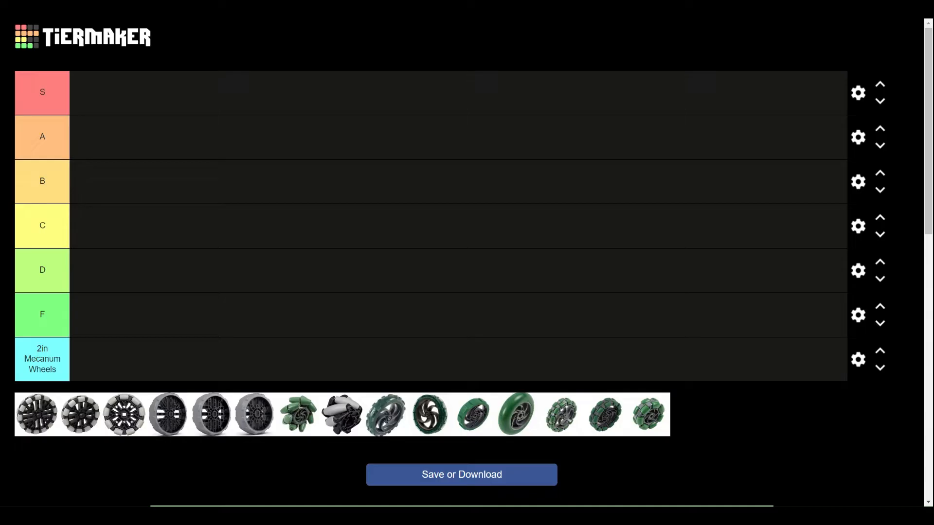
pyautogui.moveTo(760, 426)
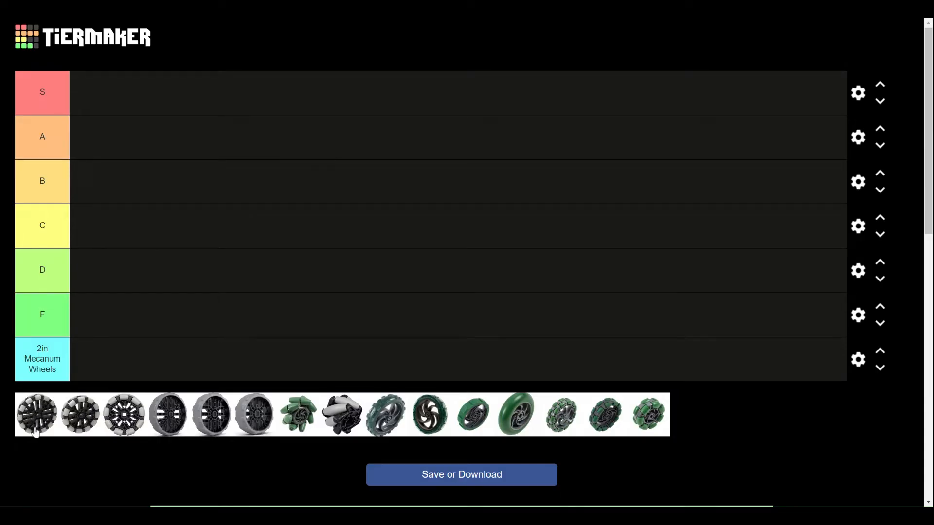
pyautogui.moveTo(38, 418)
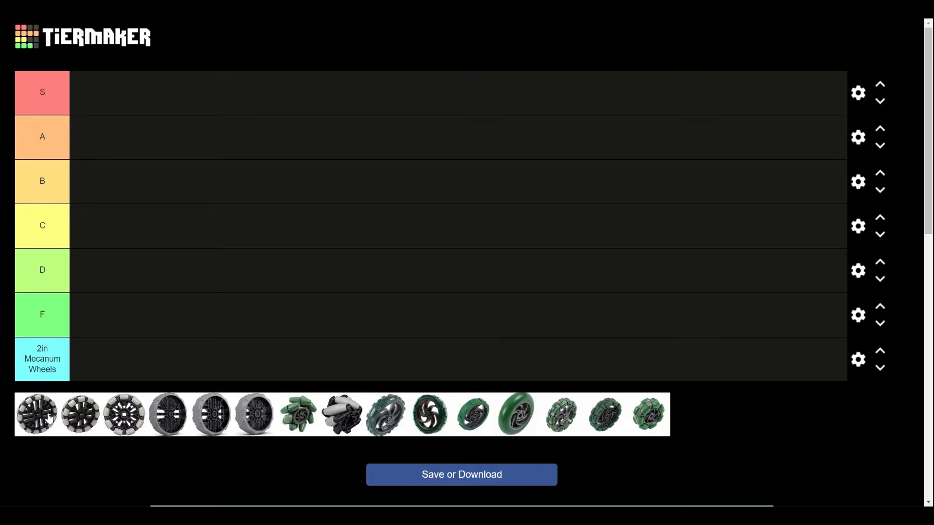
# - Place three grey omni wheels in tiers S, A and B, and two grey traction wheels in B and A
pyautogui.moveTo(36, 414); pyautogui.dragTo(97, 181)
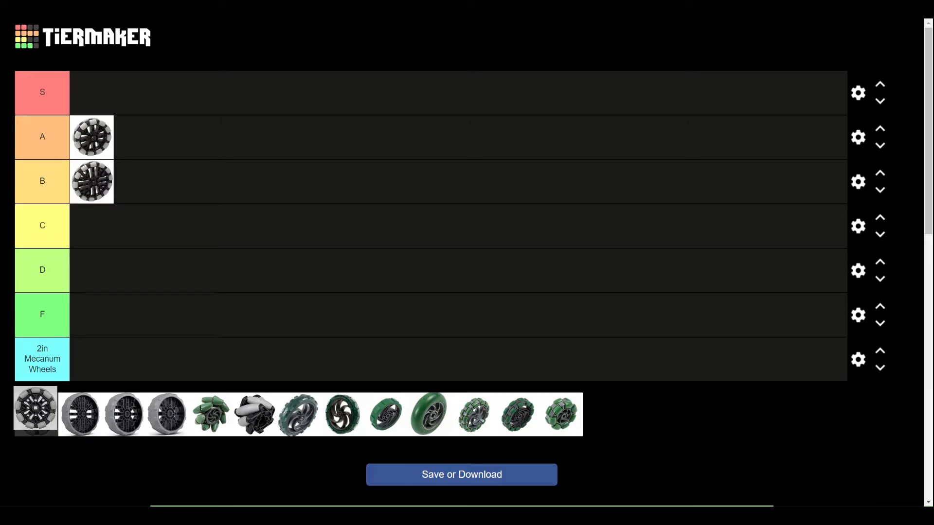
pyautogui.moveTo(35, 414); pyautogui.dragTo(99, 226)
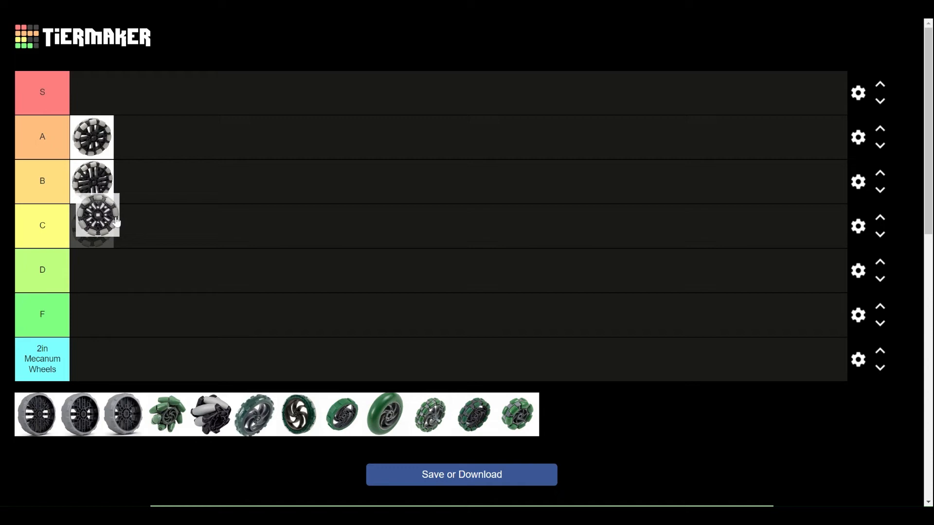
pyautogui.moveTo(96, 225); pyautogui.dragTo(93, 92)
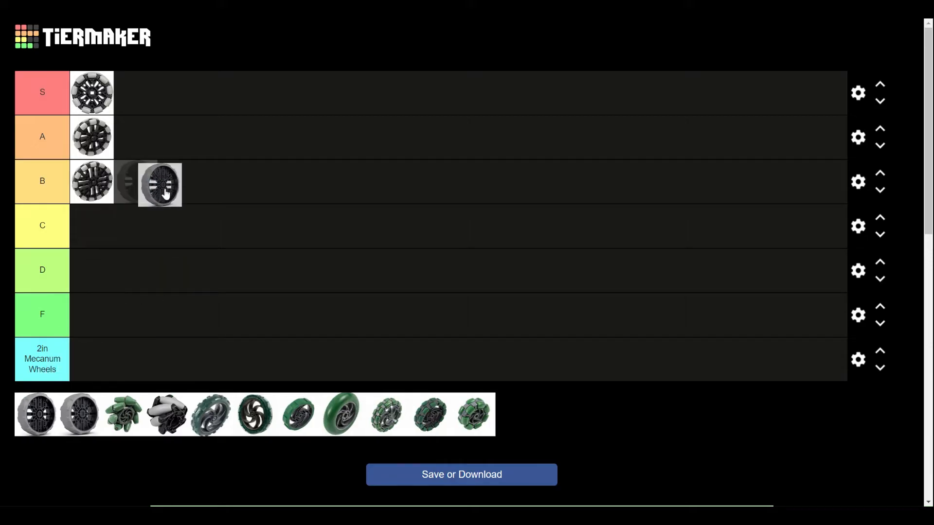
pyautogui.moveTo(160, 184); pyautogui.dragTo(134, 136)
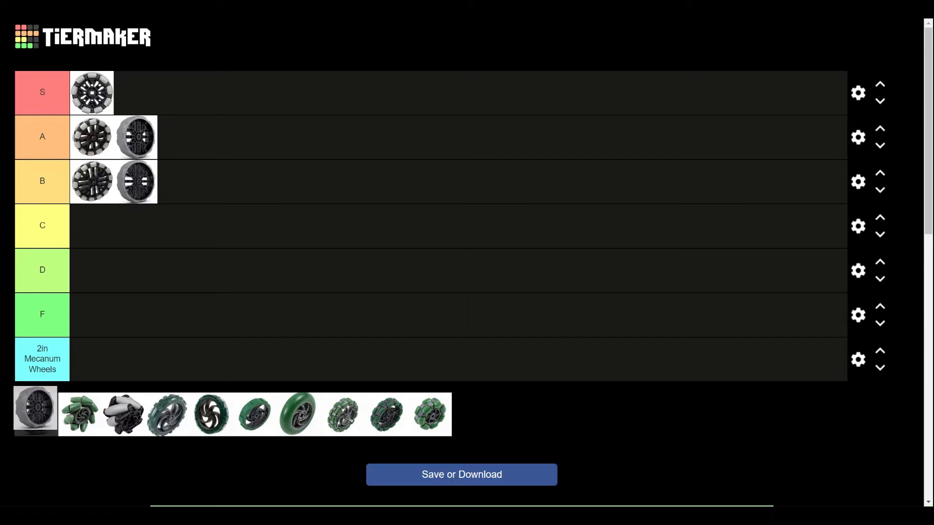
pyautogui.moveTo(35, 411); pyautogui.dragTo(178, 137)
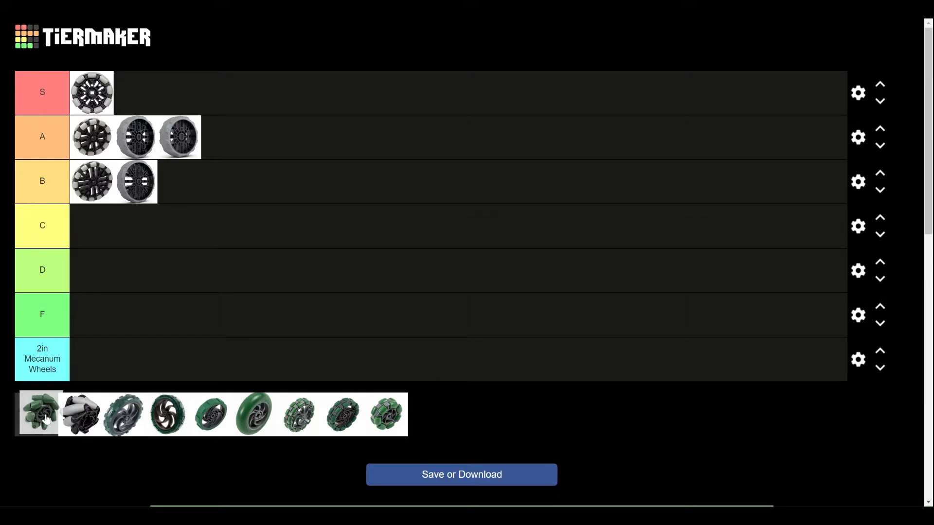
# - Move the green mecanum wheel from the pool, past tier F, into tier D
pyautogui.moveTo(39, 414); pyautogui.dragTo(54, 384)
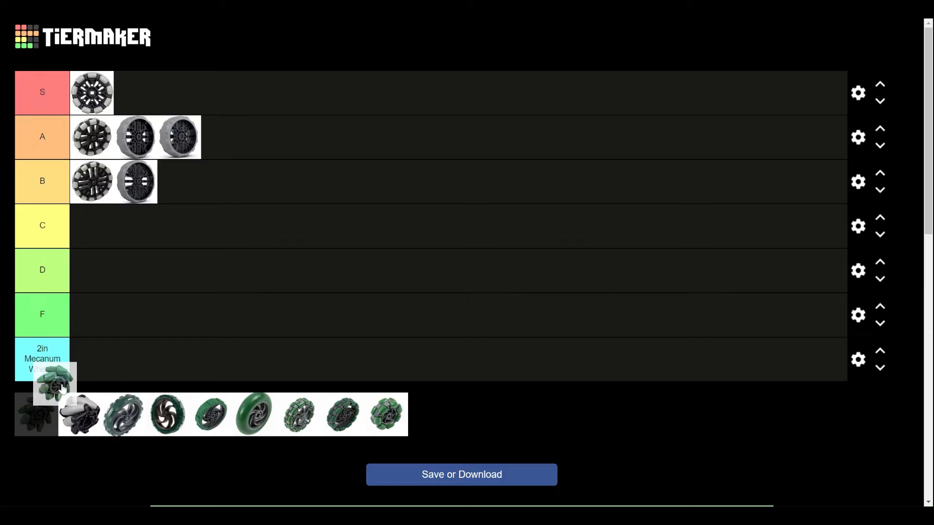
pyautogui.moveTo(53, 382); pyautogui.dragTo(116, 300)
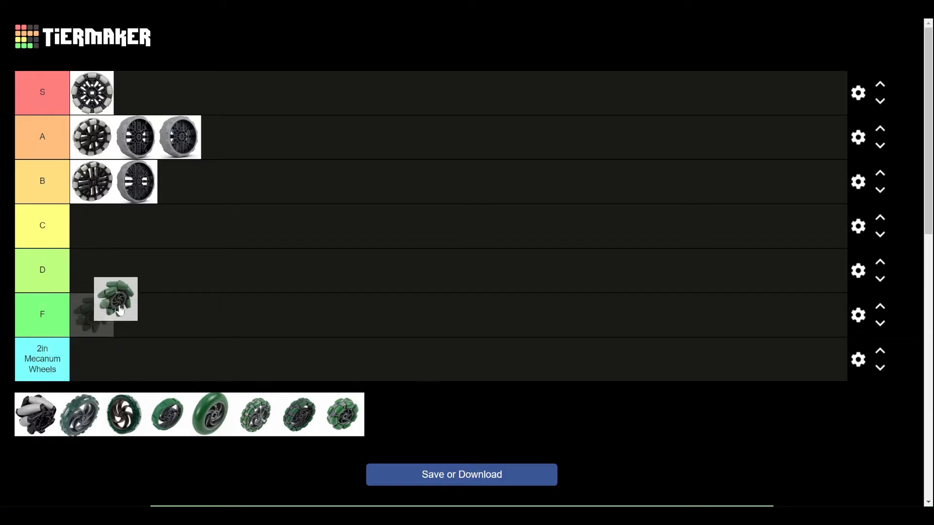
pyautogui.moveTo(115, 300); pyautogui.dragTo(119, 276)
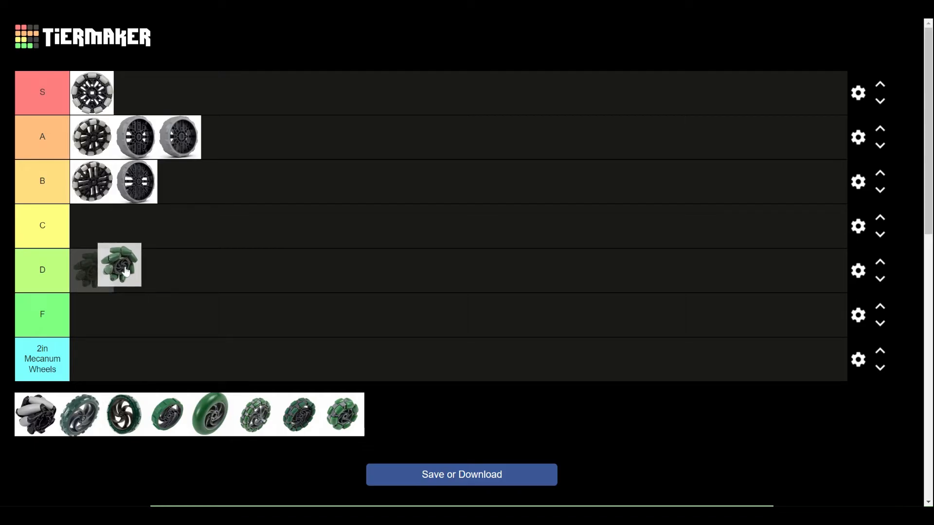
pyautogui.moveTo(119, 265); pyautogui.dragTo(91, 270)
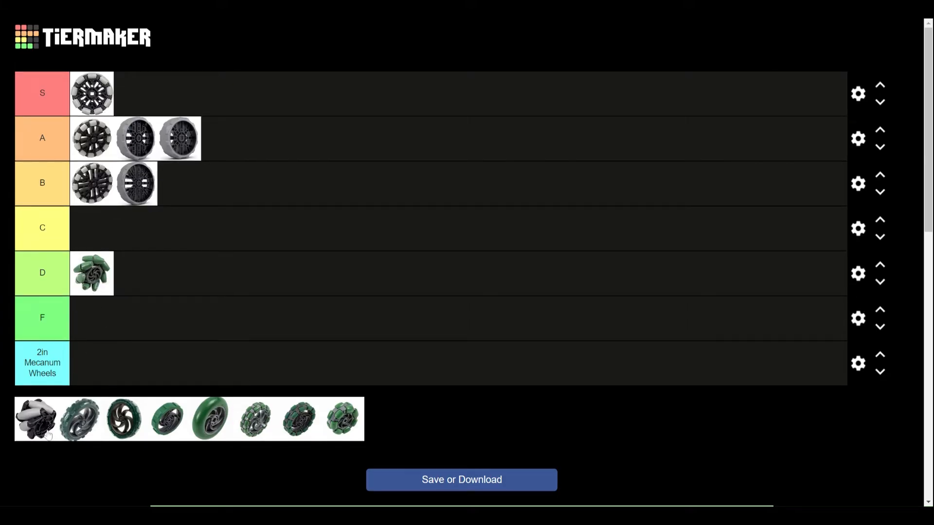
pyautogui.moveTo(52, 439)
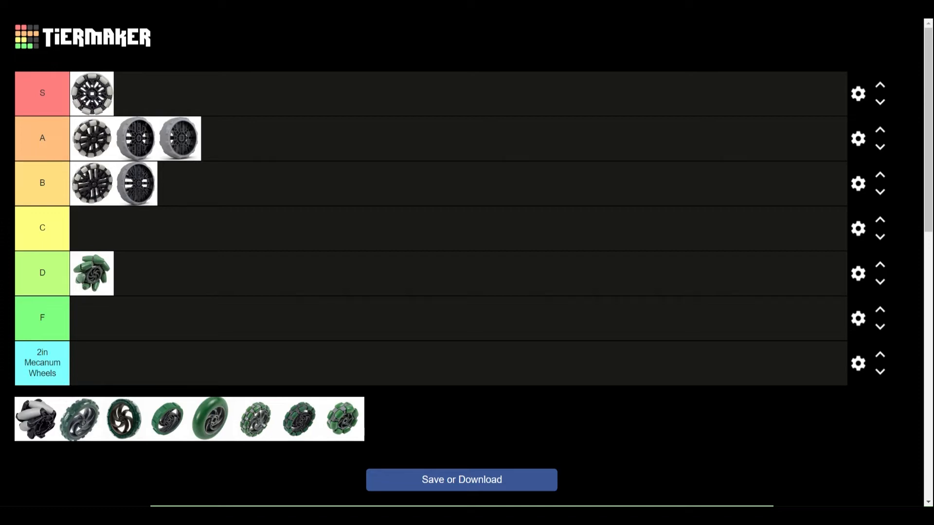
pyautogui.moveTo(47, 409)
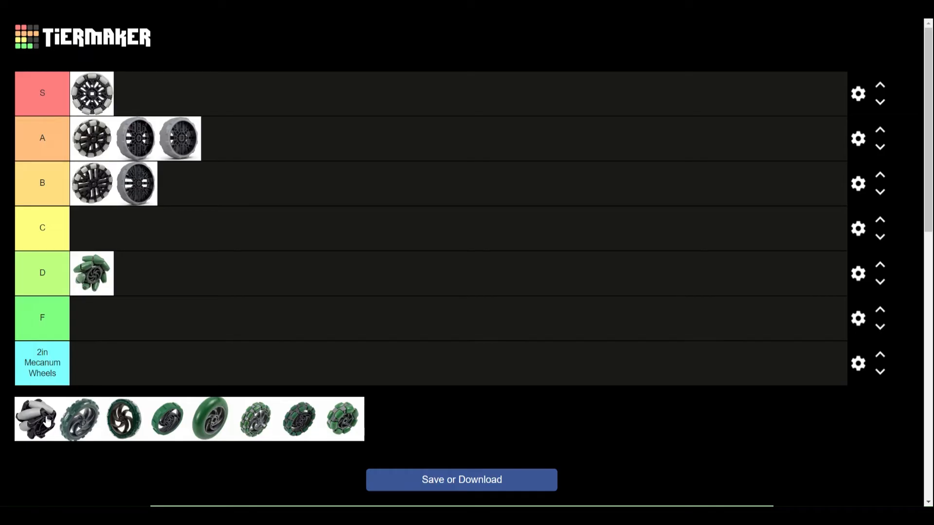
# - Put the black-and-white mecanum wheel in '2in Mecanum Wheels' and the dark green spiral wheel in F
pyautogui.moveTo(35, 418); pyautogui.dragTo(100, 363)
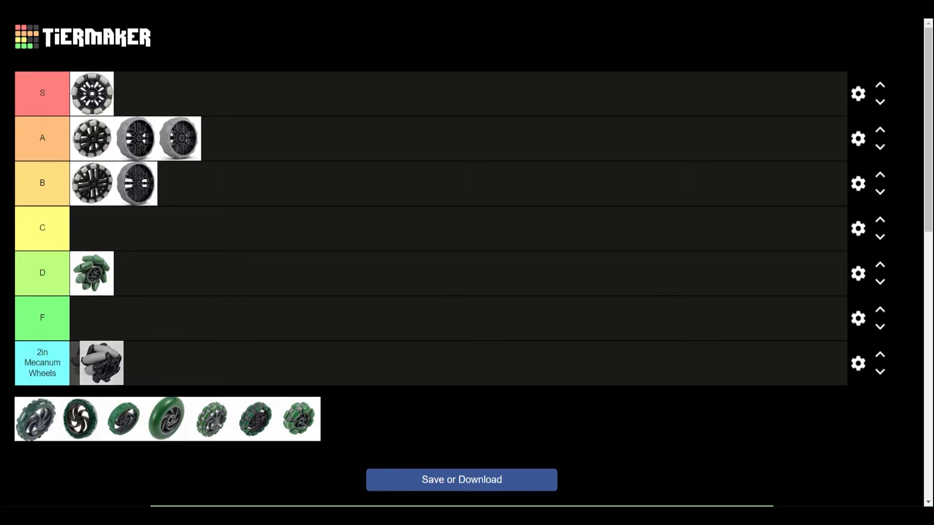
pyautogui.moveTo(34, 417); pyautogui.dragTo(92, 364)
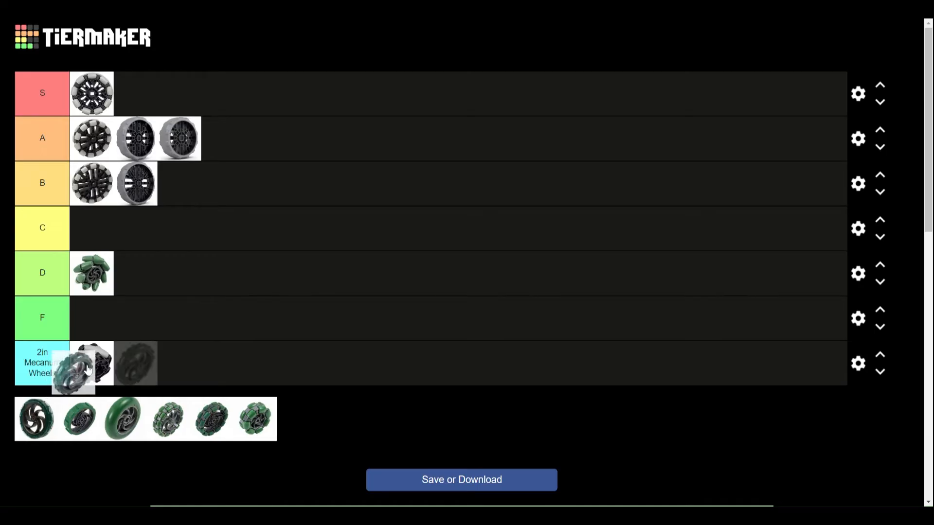
pyautogui.moveTo(89, 366); pyautogui.dragTo(129, 319)
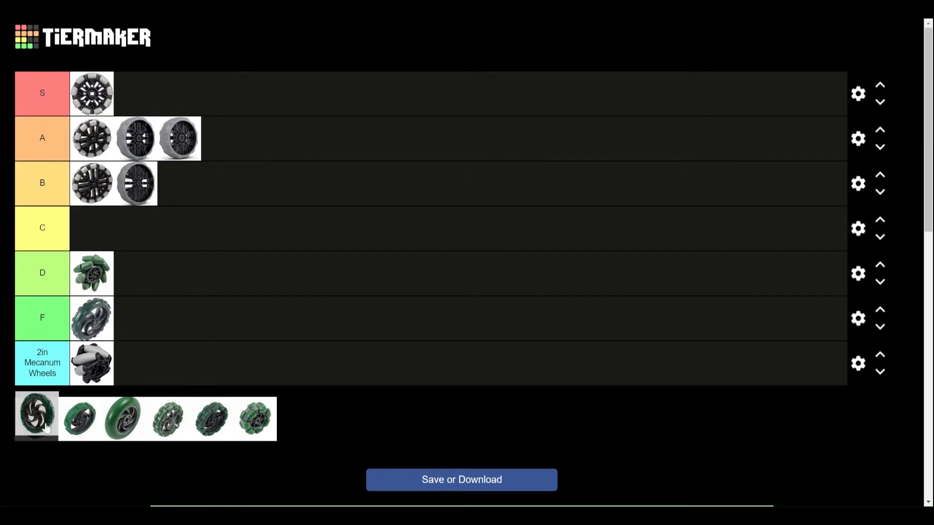
# - Rank the black spiral wheel and the solid green wheel in tier D
pyautogui.moveTo(35, 415); pyautogui.dragTo(135, 273)
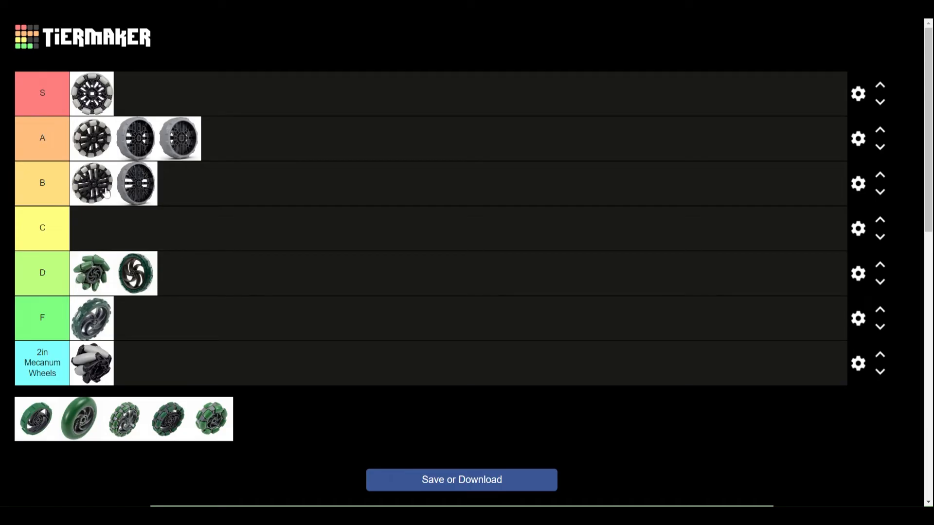
pyautogui.moveTo(137, 185)
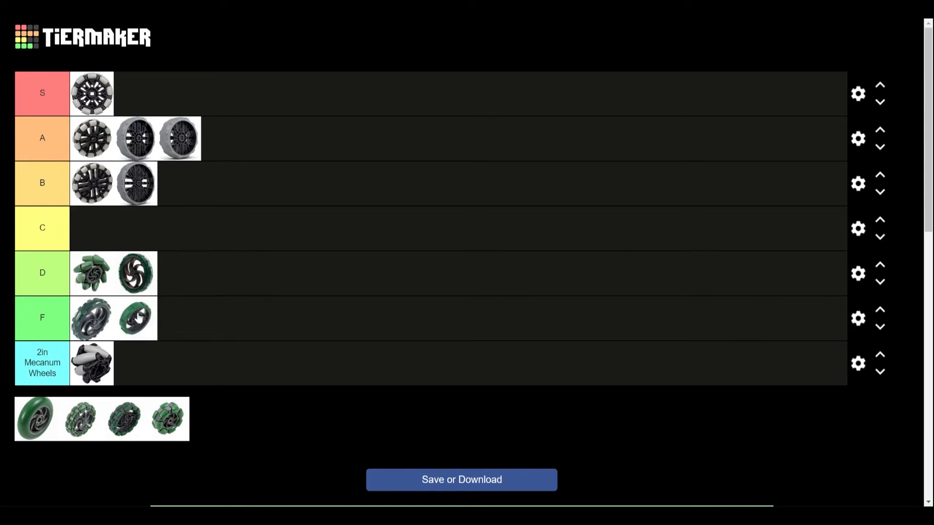
pyautogui.moveTo(144, 263)
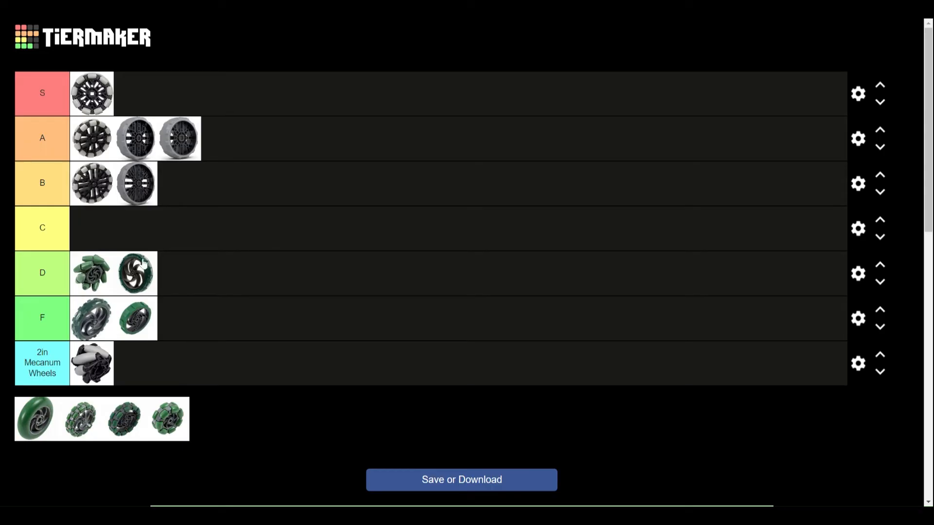
pyautogui.moveTo(143, 319)
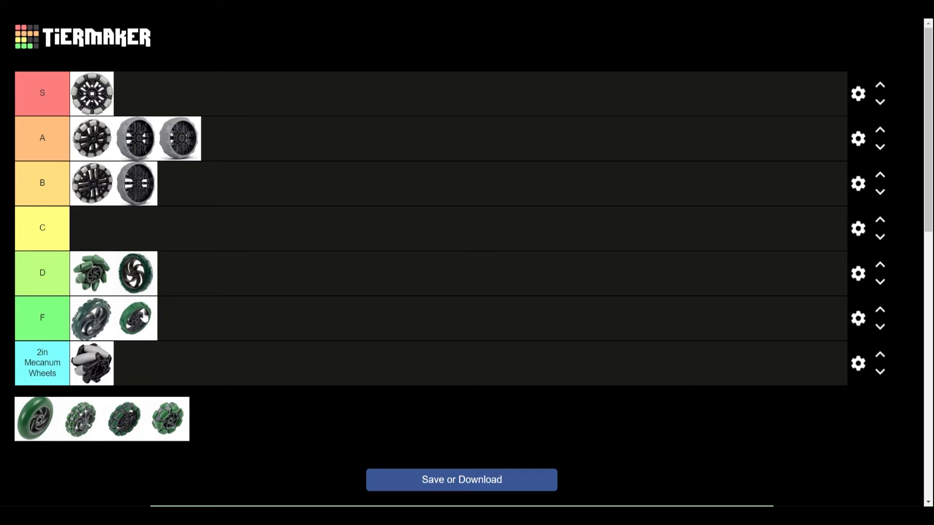
pyautogui.moveTo(126, 304)
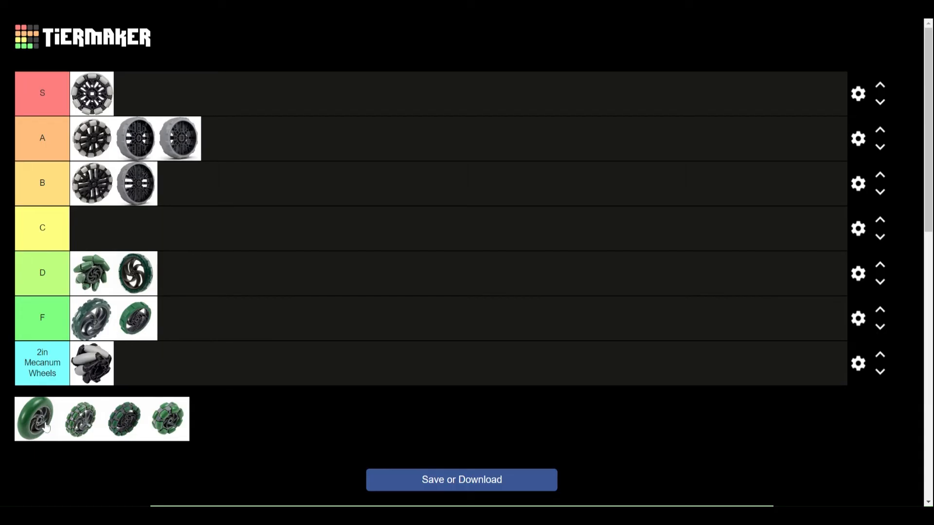
pyautogui.moveTo(34, 419); pyautogui.dragTo(251, 151)
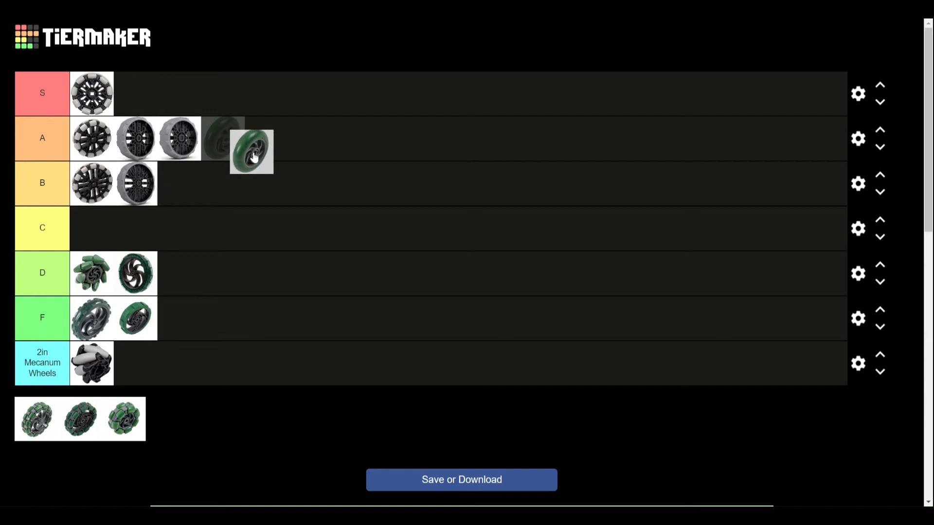
pyautogui.moveTo(250, 151); pyautogui.dragTo(224, 275)
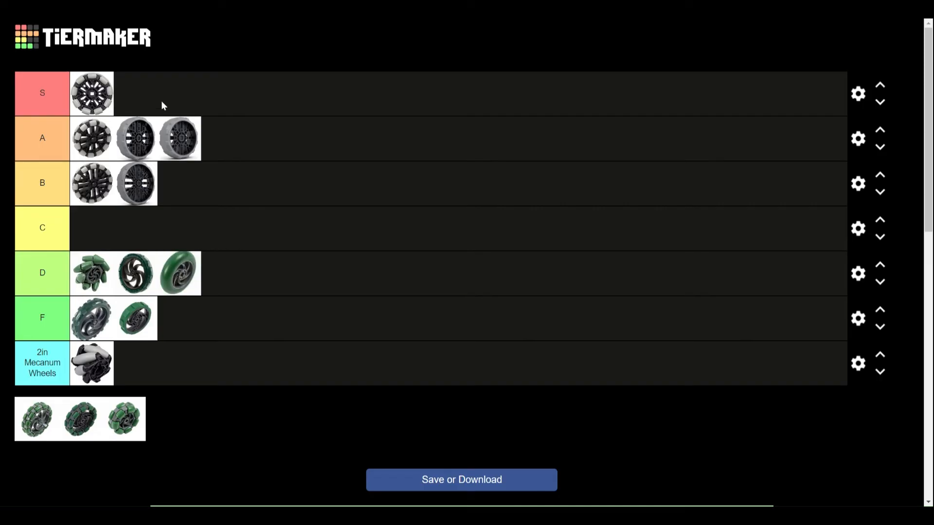
pyautogui.moveTo(193, 186)
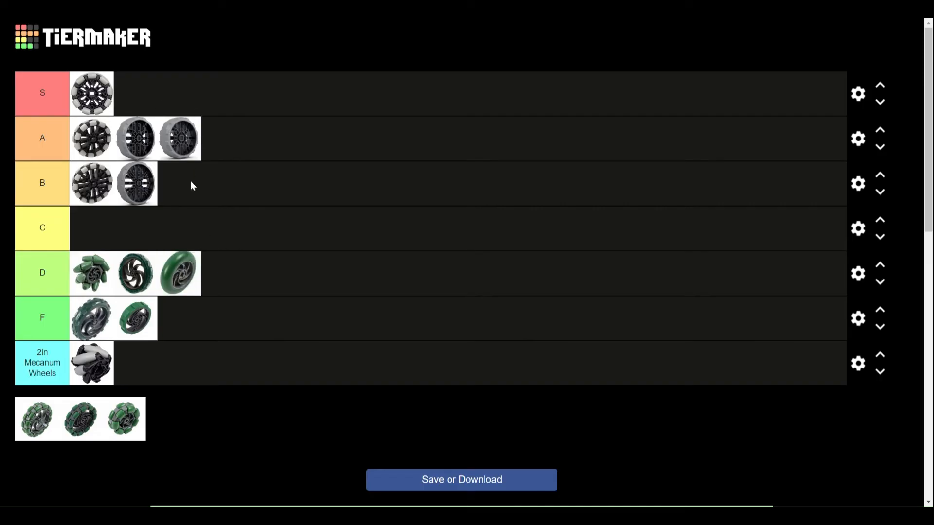
pyautogui.moveTo(70, 484)
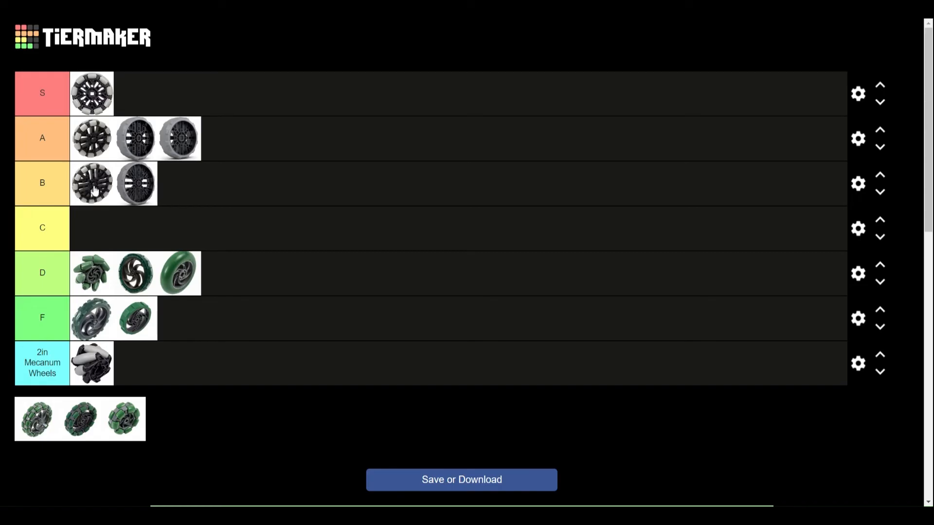
pyautogui.moveTo(92, 177)
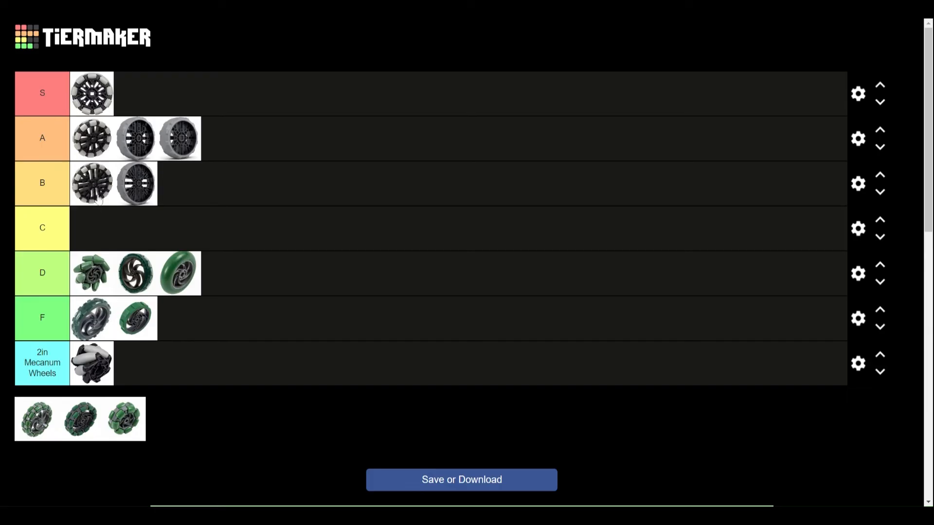
pyautogui.moveTo(145, 205)
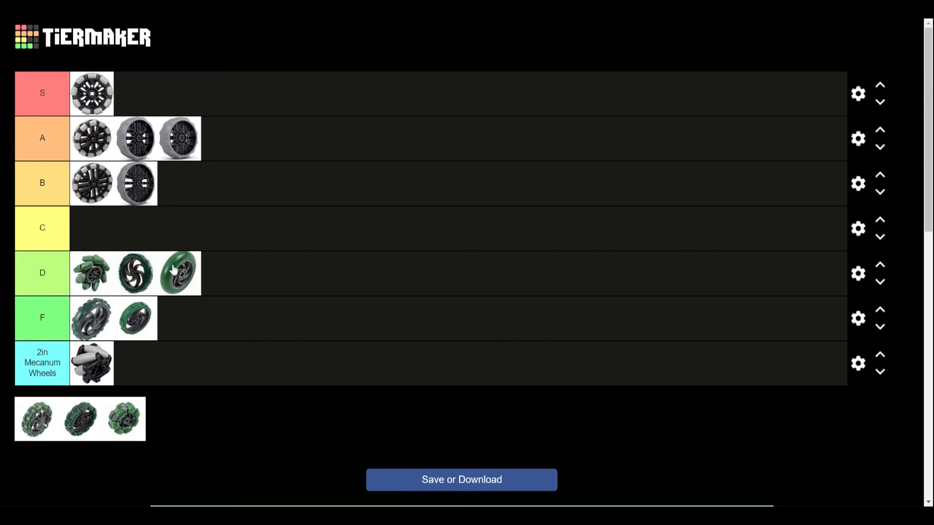
pyautogui.moveTo(24, 472)
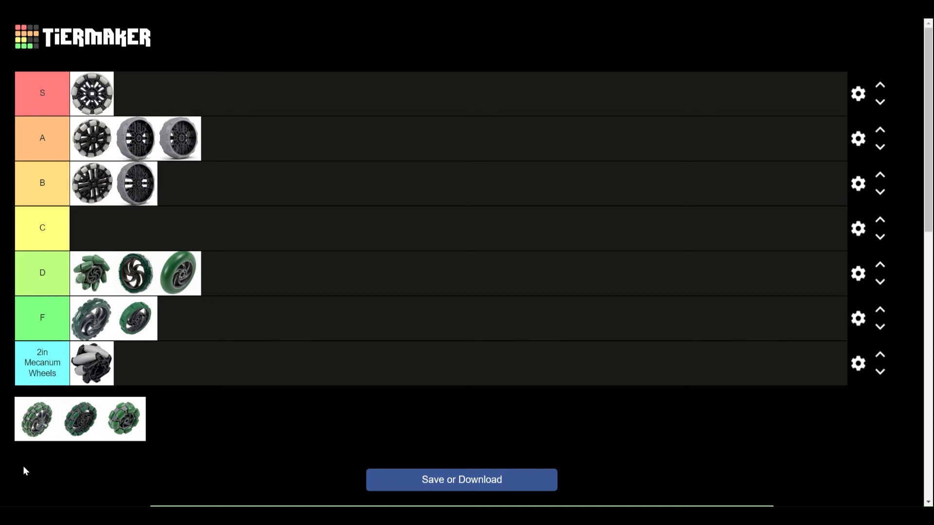
pyautogui.moveTo(52, 430)
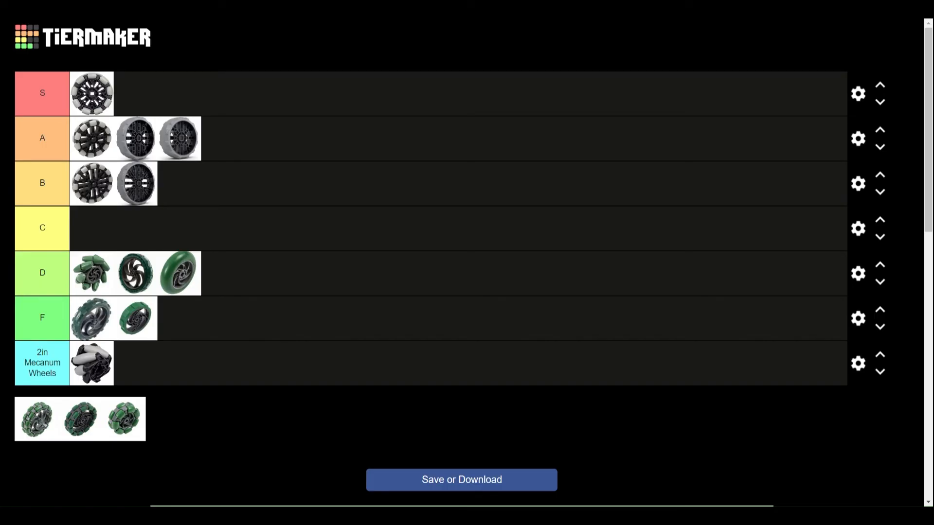
pyautogui.moveTo(55, 471)
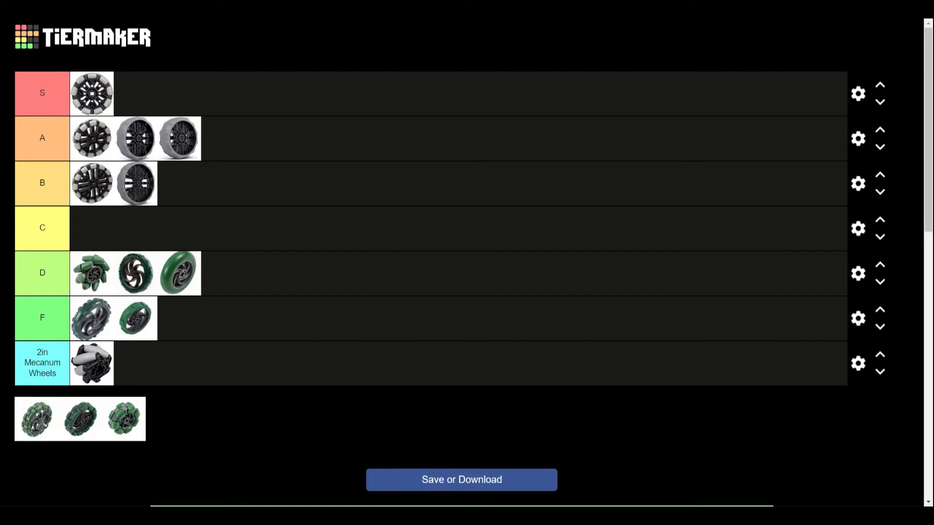
pyautogui.moveTo(37, 426)
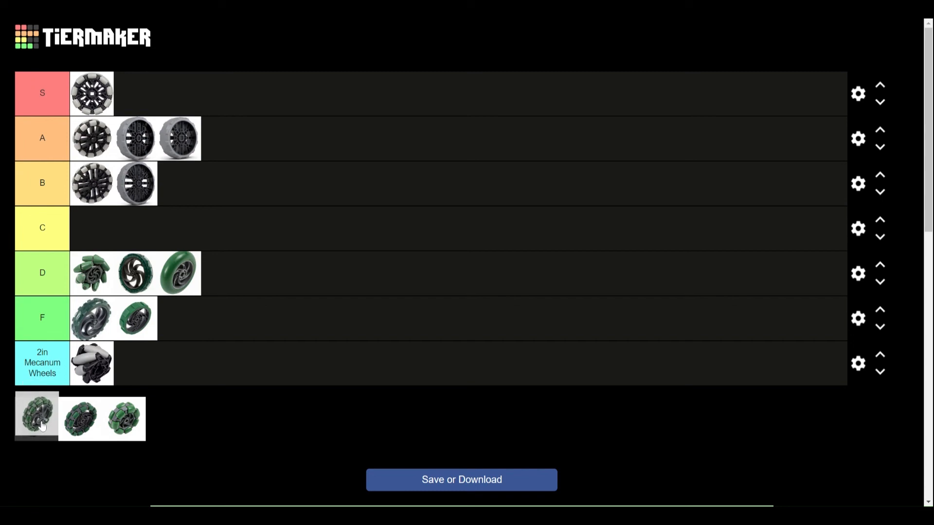
# - Drag two green wheels from the pool toward the A and B tier rows
pyautogui.moveTo(35, 415); pyautogui.dragTo(223, 138)
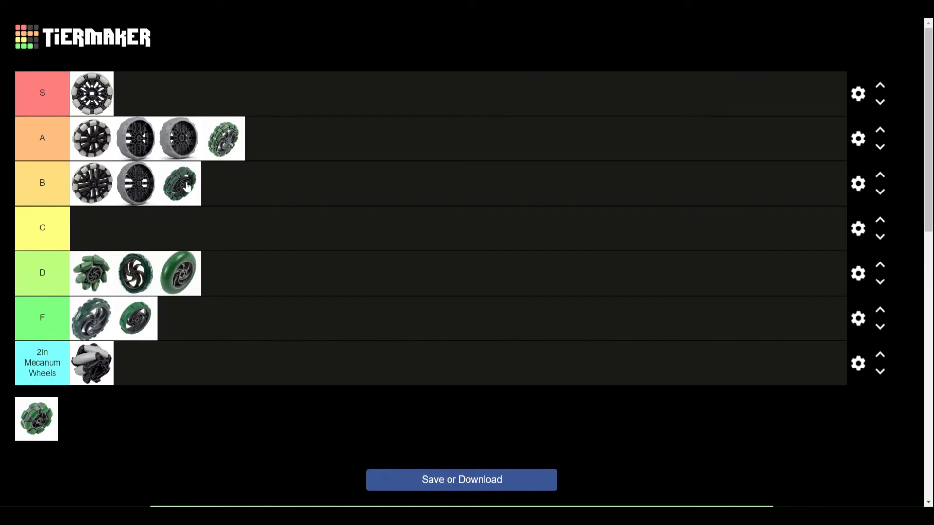
pyautogui.moveTo(35, 419); pyautogui.dragTo(50, 272)
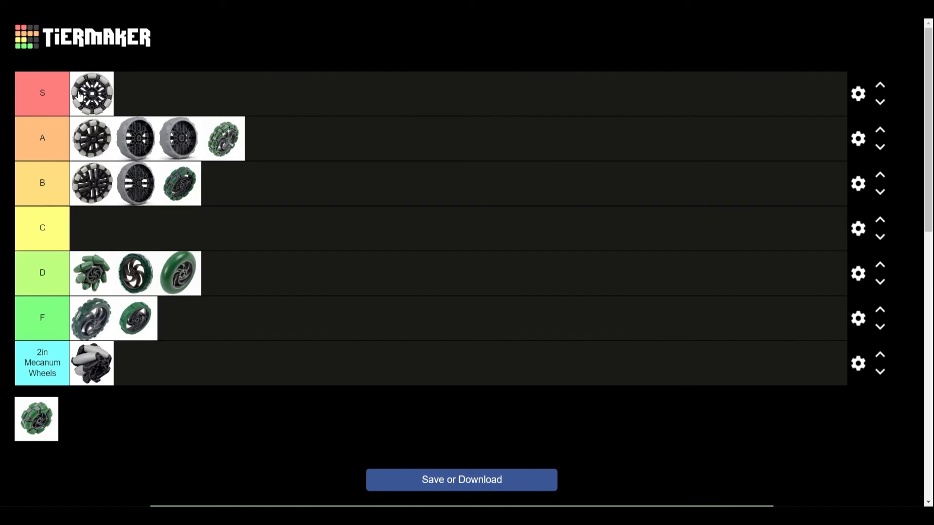
pyautogui.moveTo(36, 420)
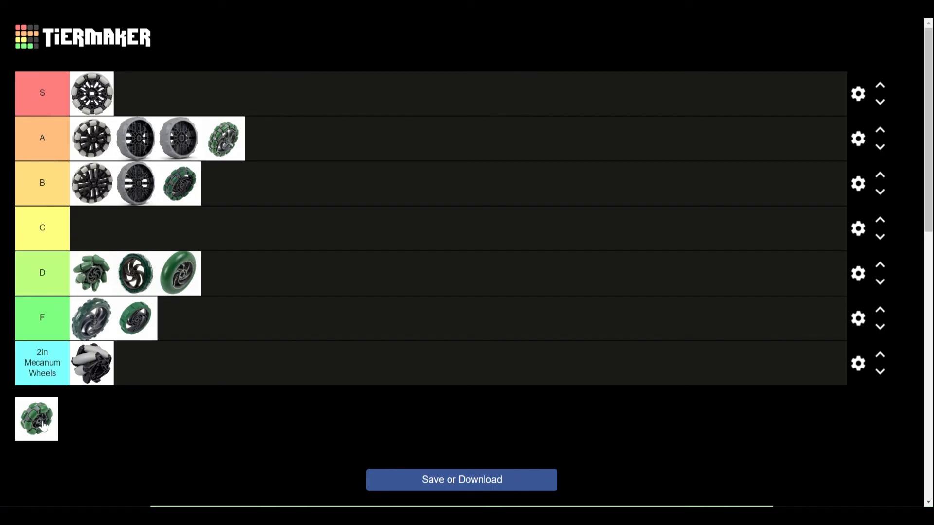
# - Place the final green mecanum wheel in tier C, emptying the unranked pool
pyautogui.moveTo(35, 419); pyautogui.dragTo(92, 227)
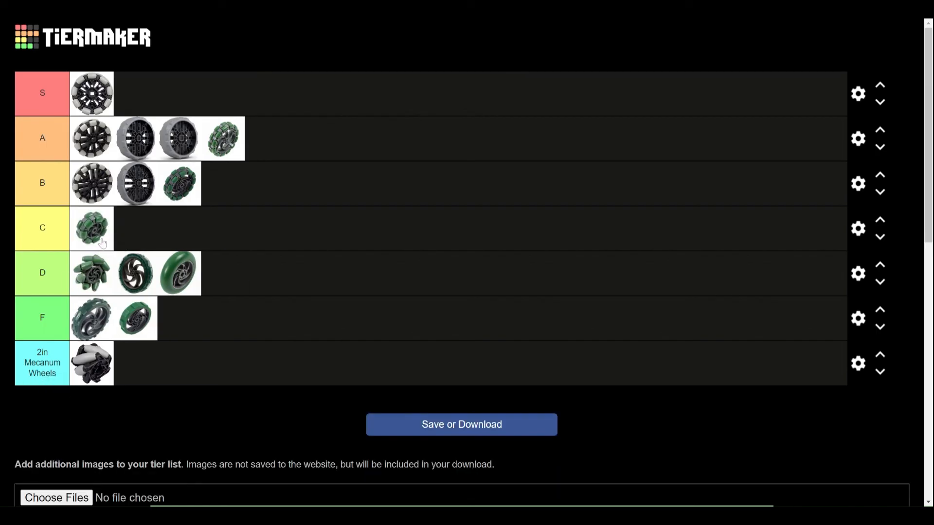
pyautogui.moveTo(598, 450)
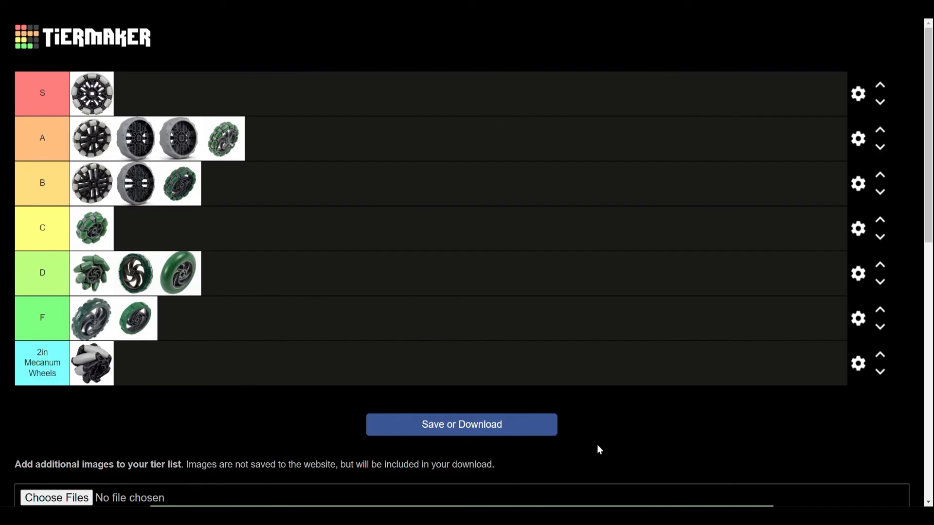